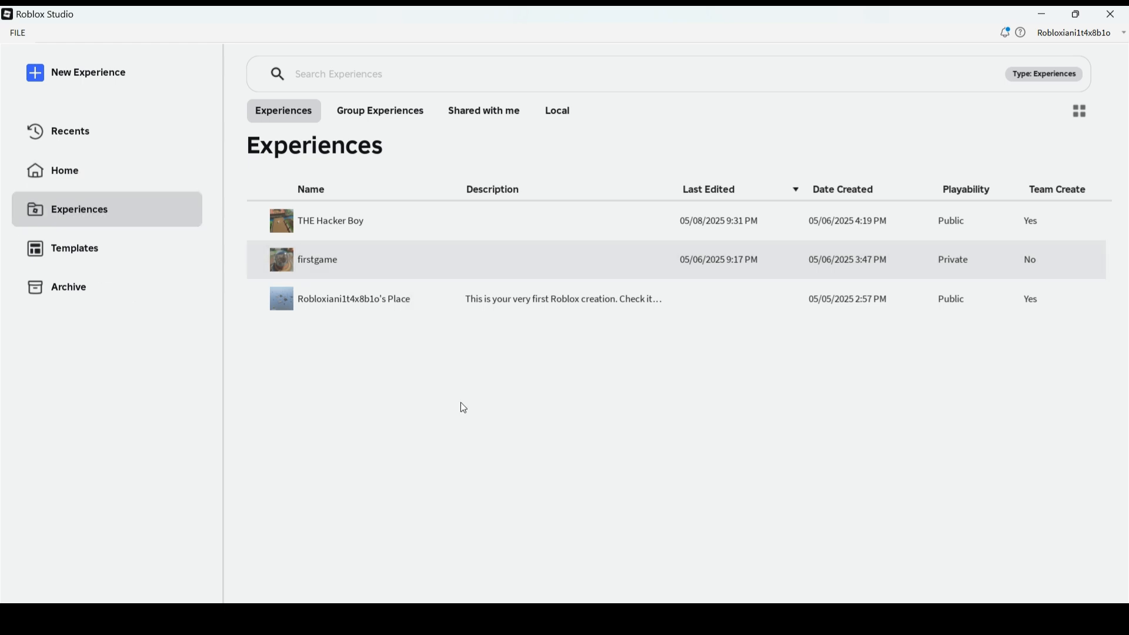
Step: Open the experience THE Hacker Boy from the Experiences page for editing
double_click(330, 221)
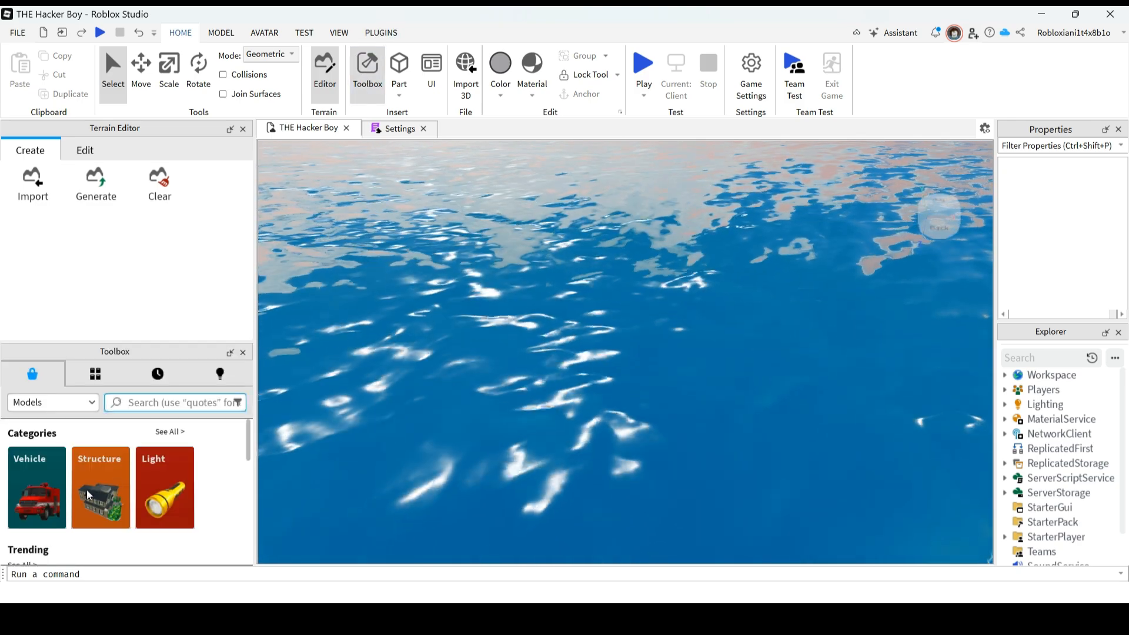
Step: Search the Toolbox Models for 'admin' and insert the HD Admin model
left_click(51, 402)
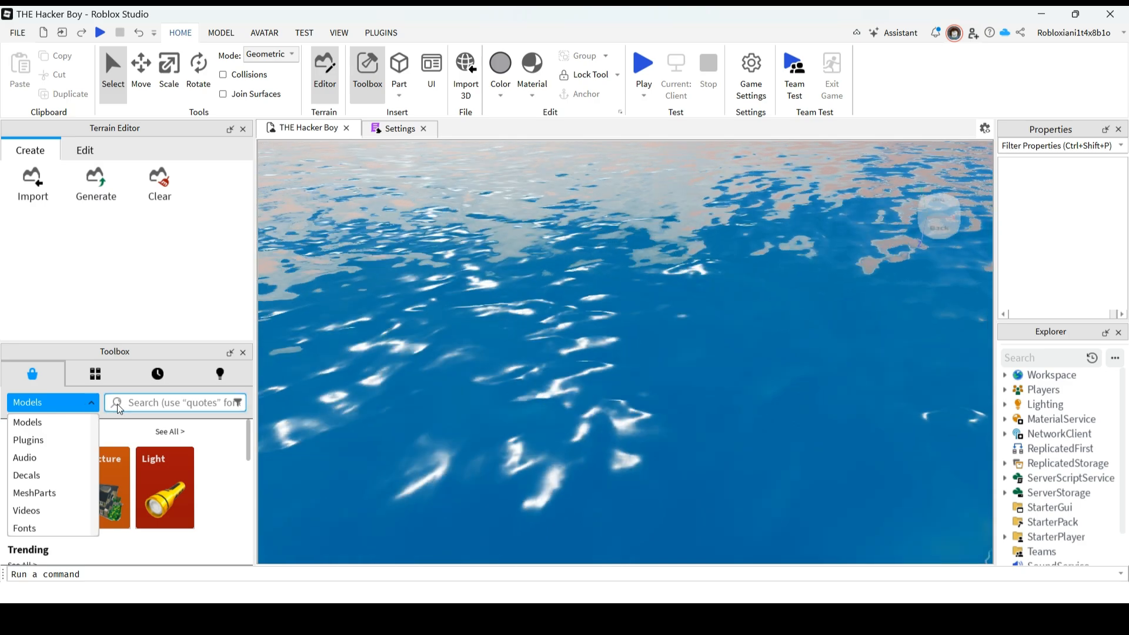
left_click(177, 402)
type("admin")
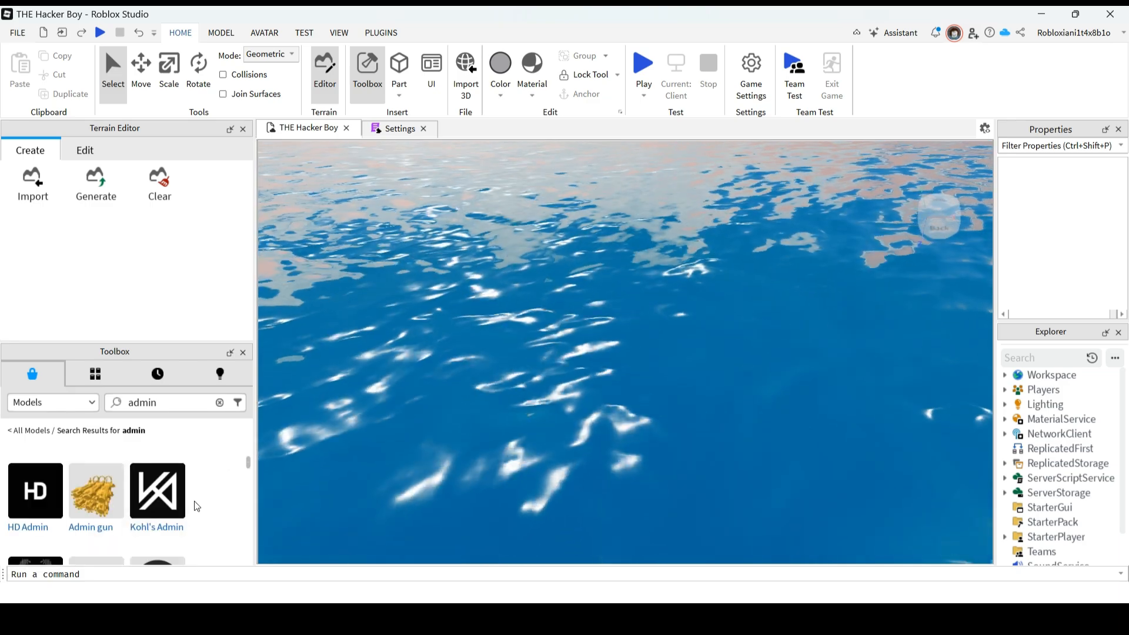
mouse_move(35, 490)
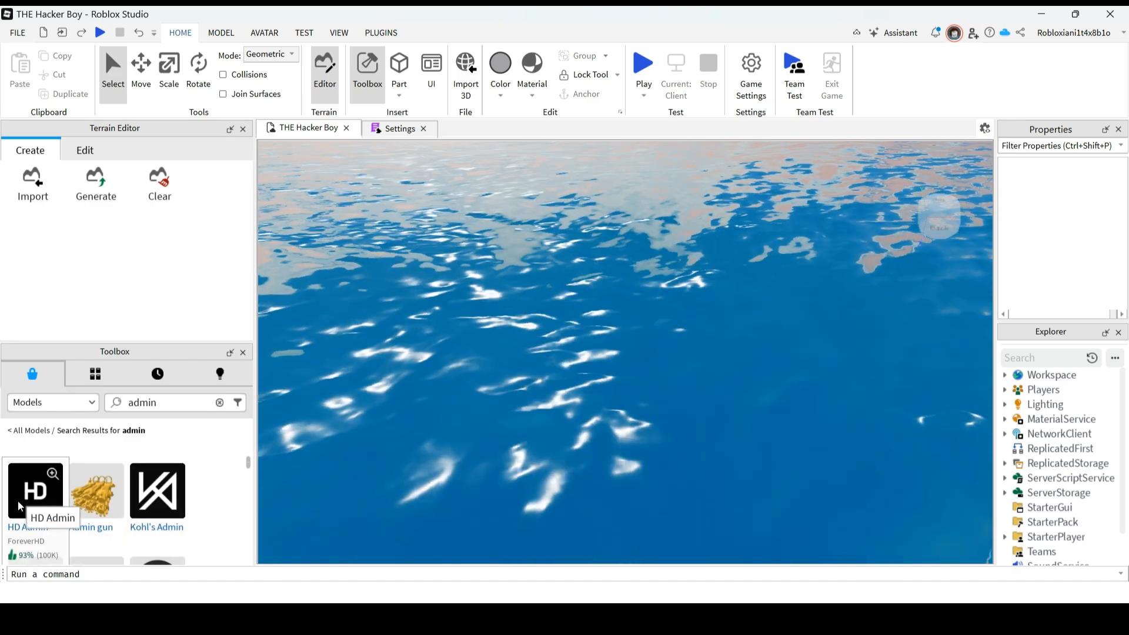
left_click(34, 492)
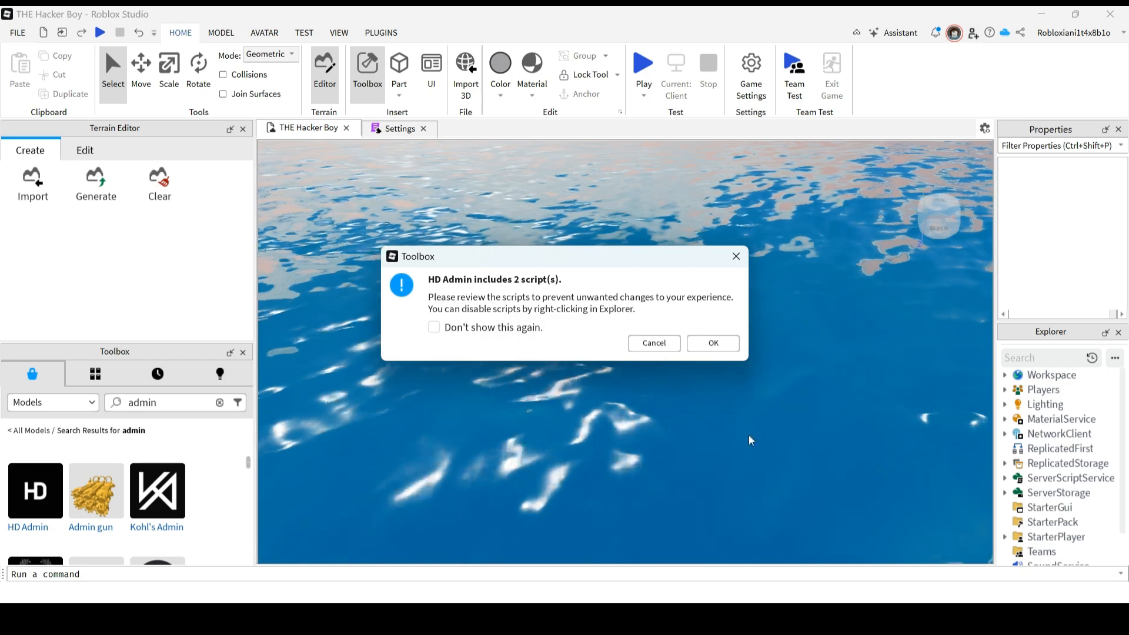
Step: Accept the two-script warning, expand the HD Admin folder and select Settings
left_click(712, 343)
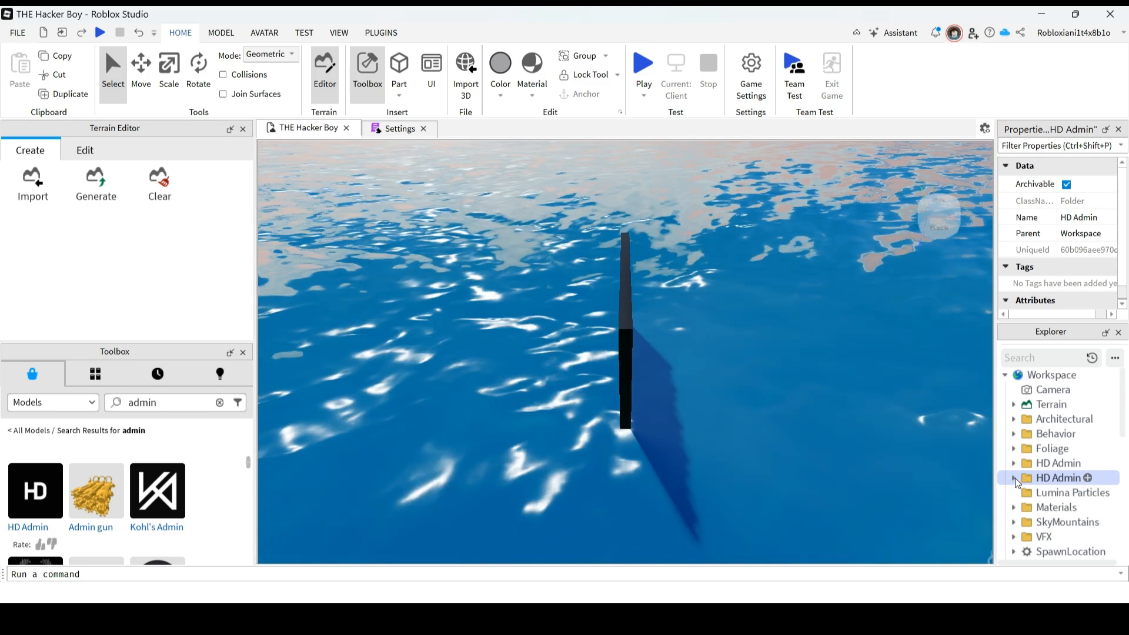
left_click(1015, 478)
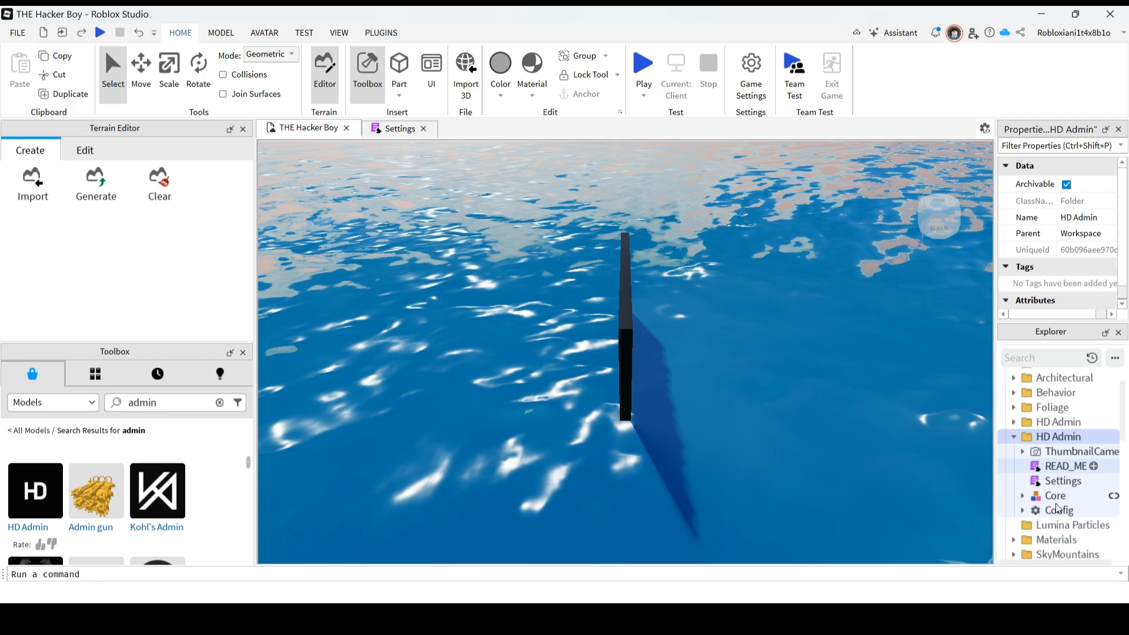
left_click(1062, 481)
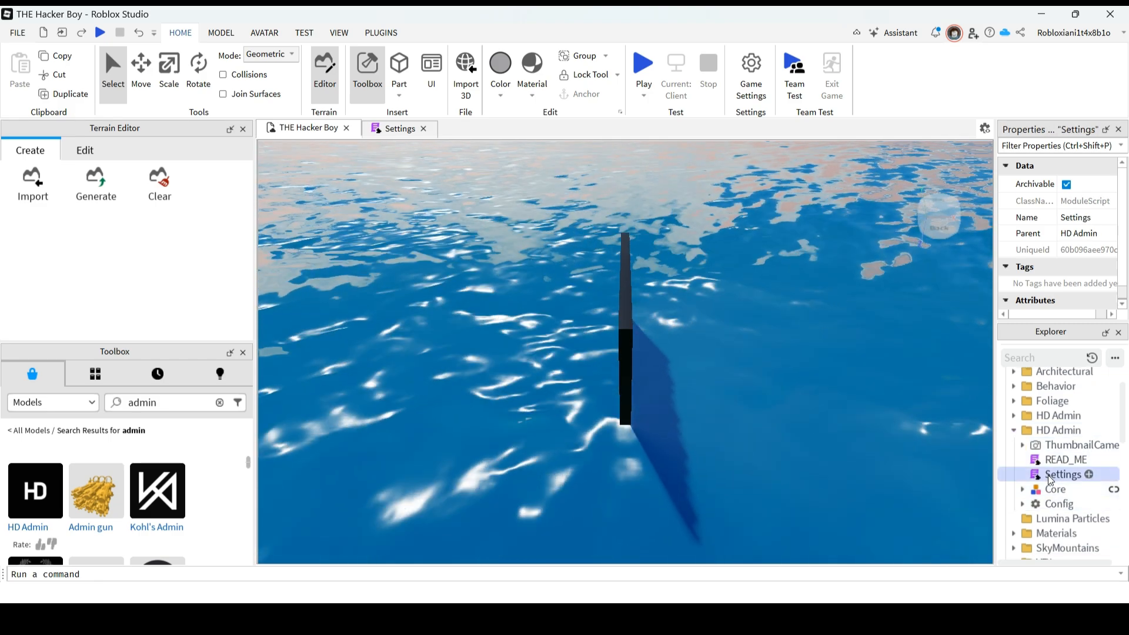
Step: In the Settings script, add the owner's quoted username after "Owner" on line 23
double_click(1063, 474)
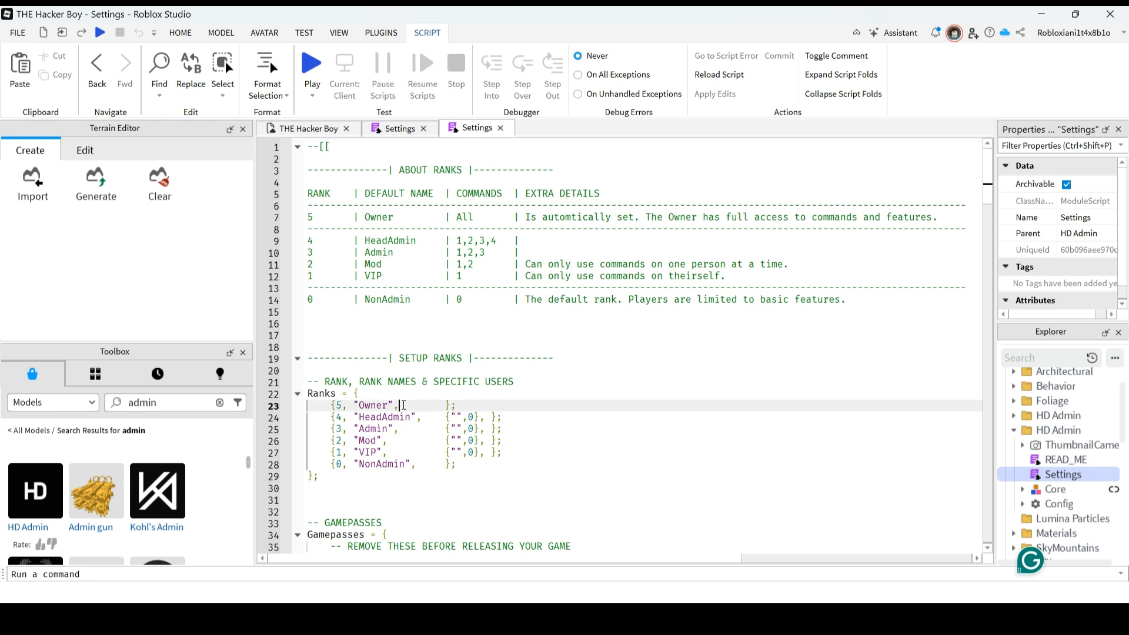
type("\"\"")
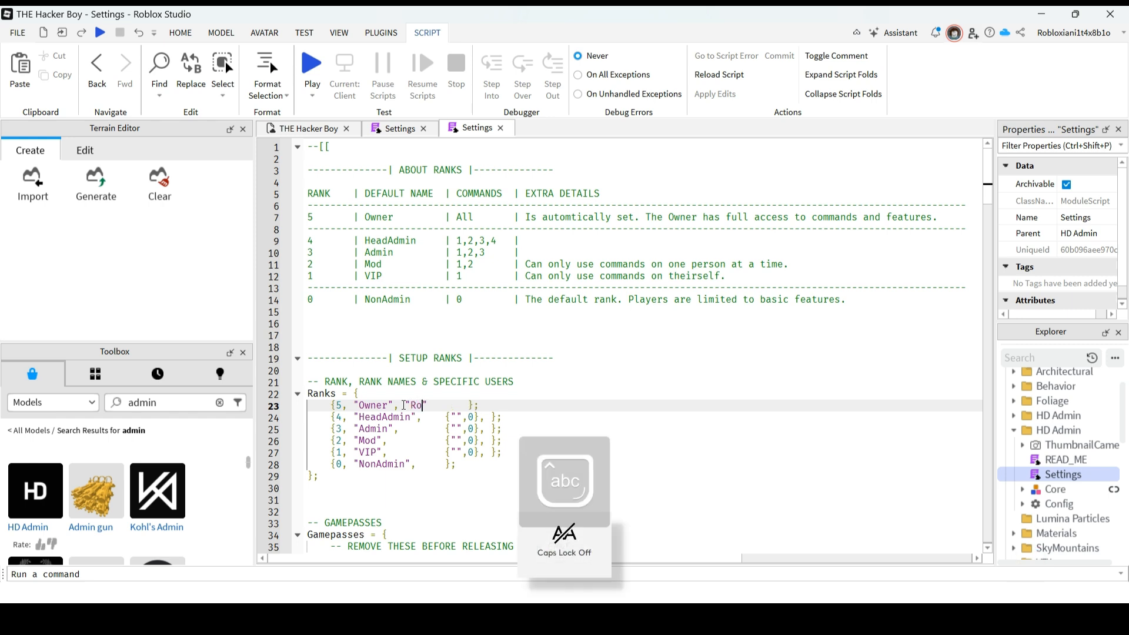
type("blo")
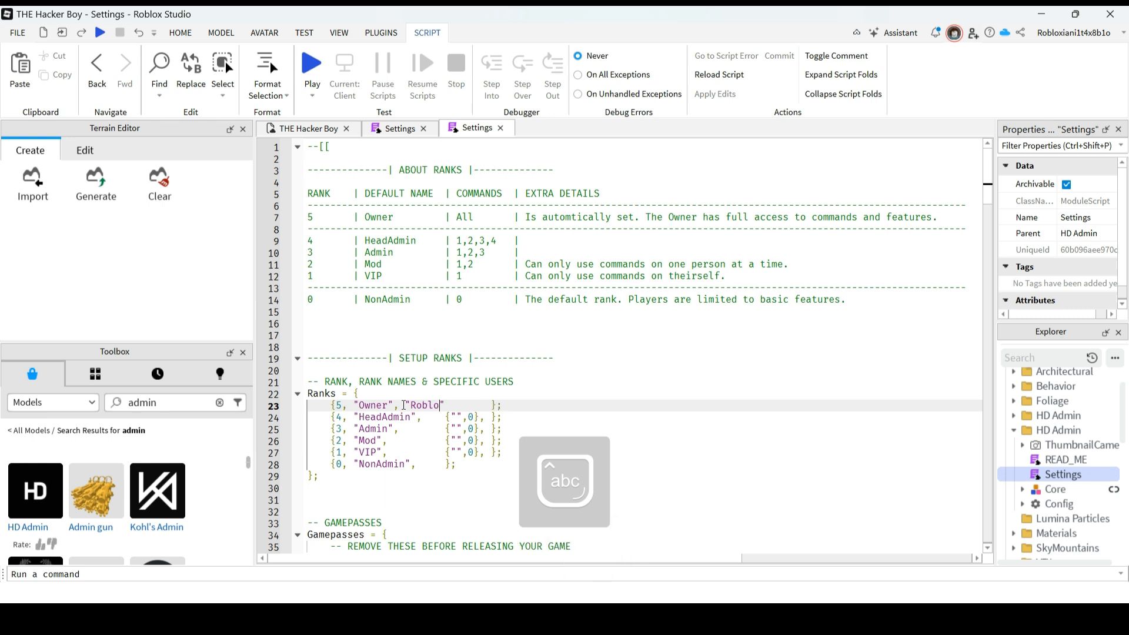
type("xian")
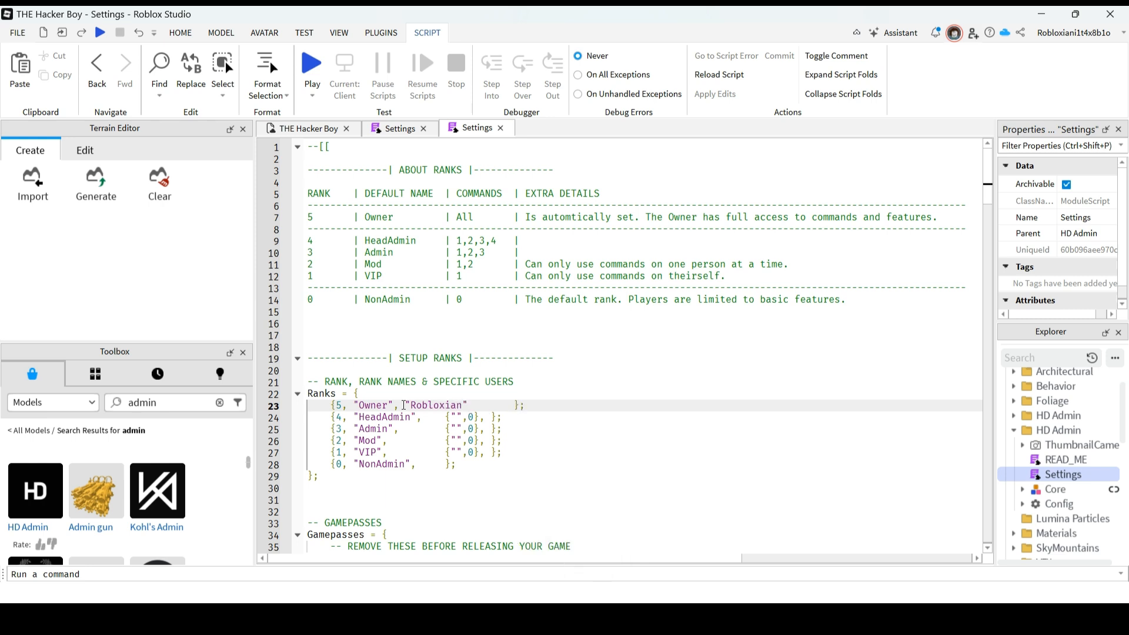
type("1")
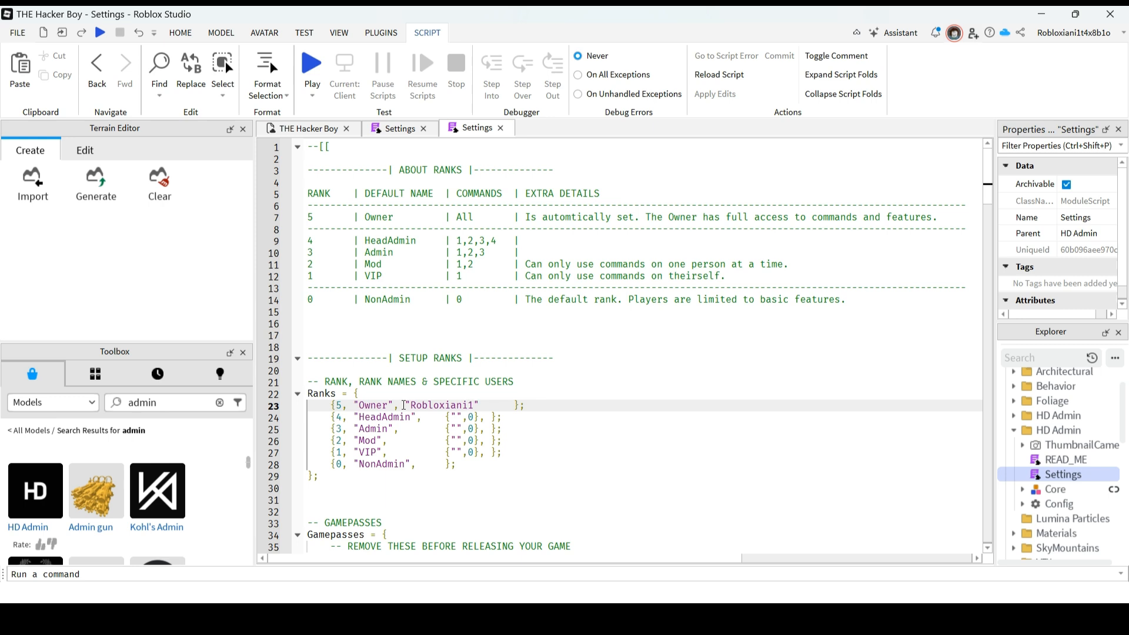
type("t")
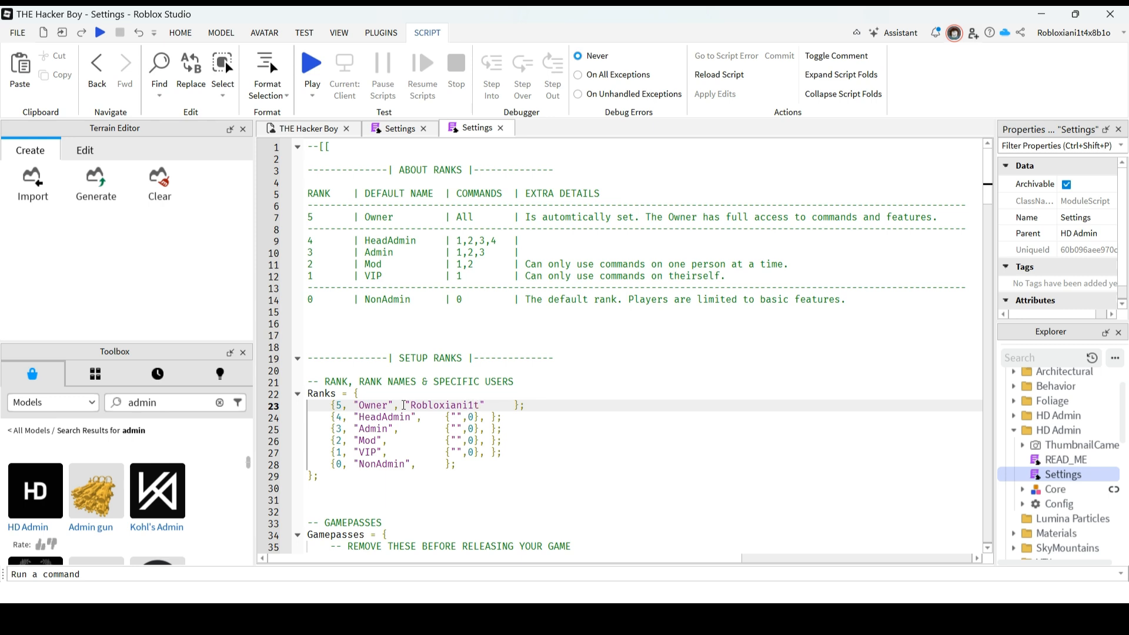
type("4x")
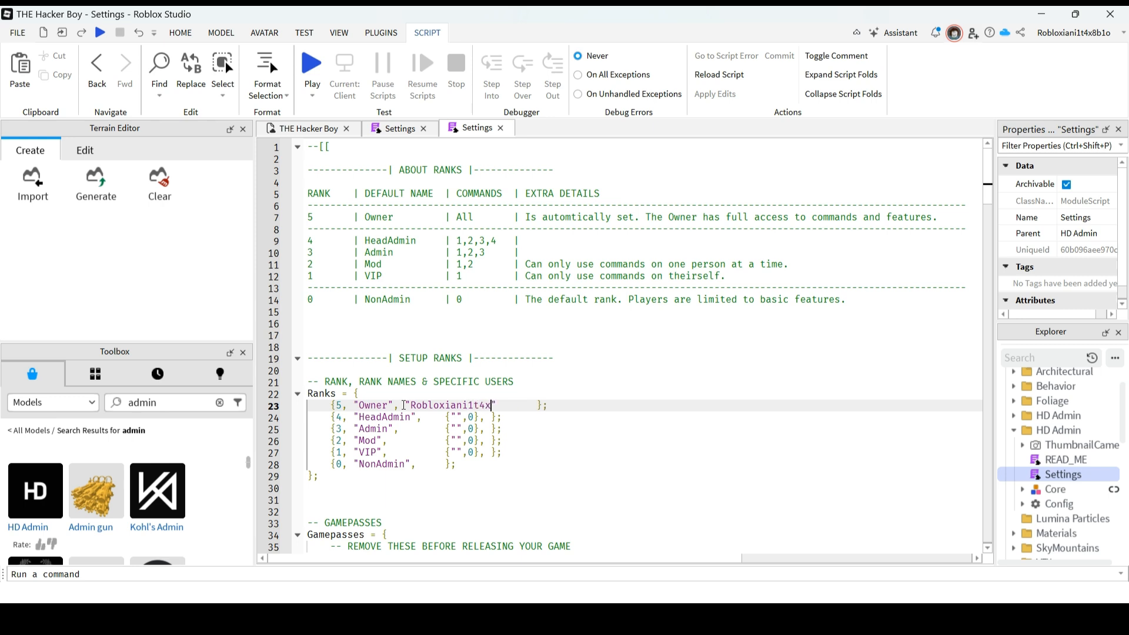
type("8\"")
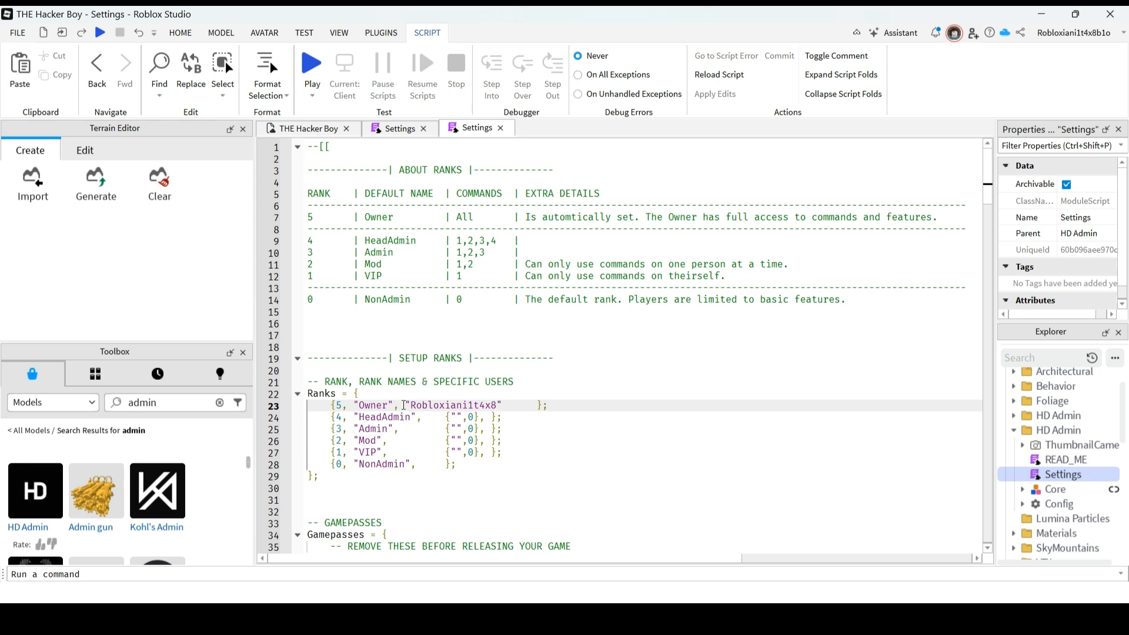
type("b1o")
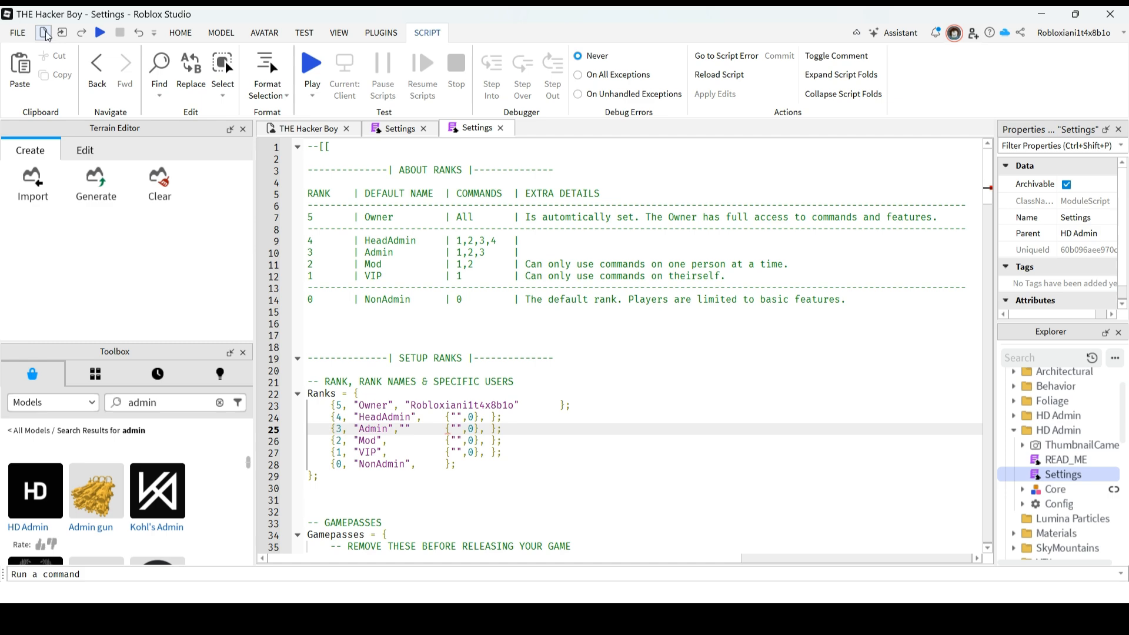
Step: Publish THE Hacker Boy's changes to Roblox from the quick access toolbar
left_click(17, 33)
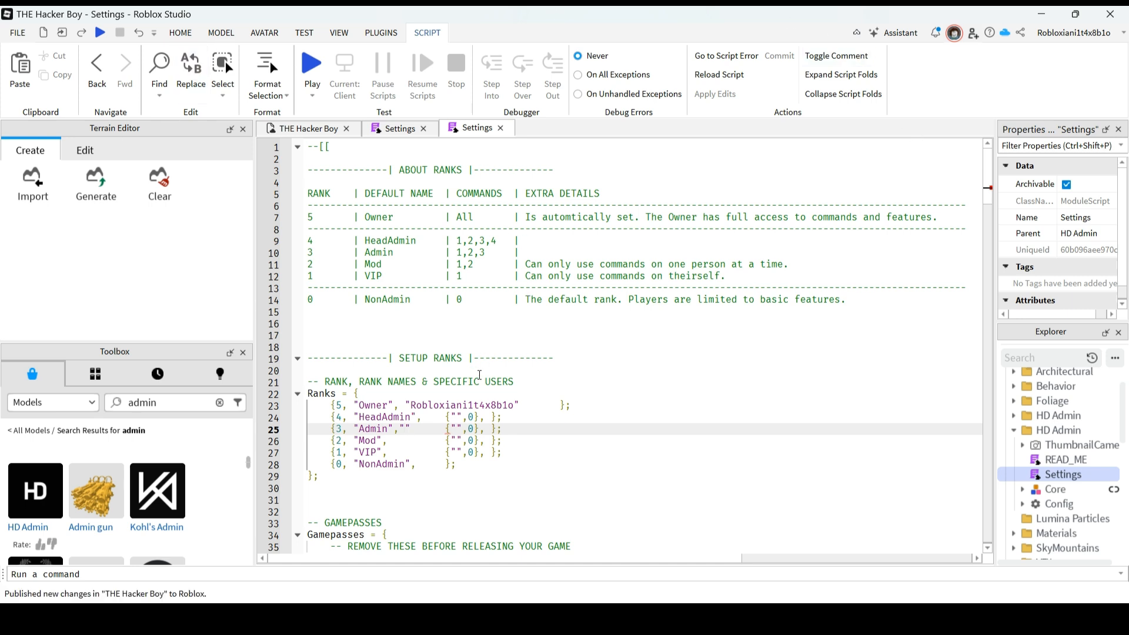
scroll("down", 3)
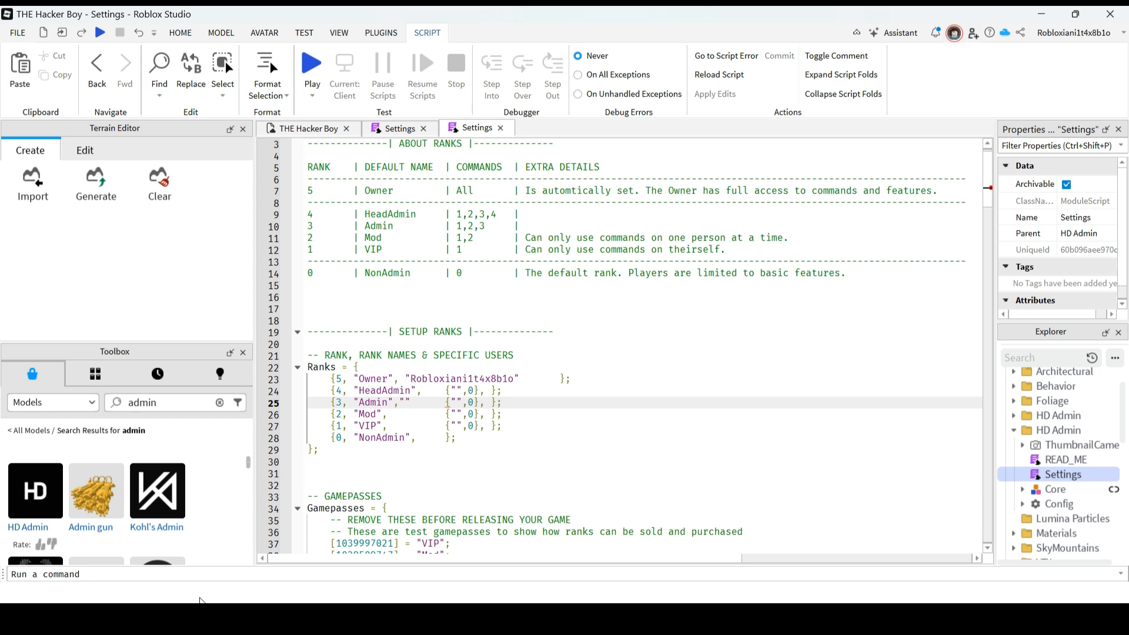
left_click(404, 401)
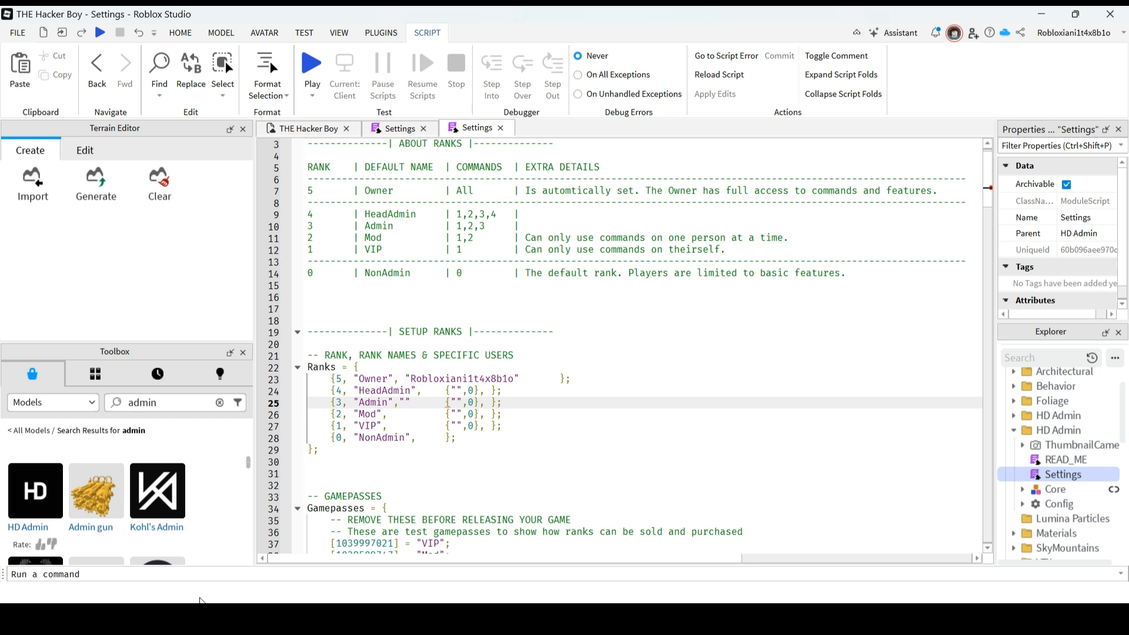
mouse_move(277, 475)
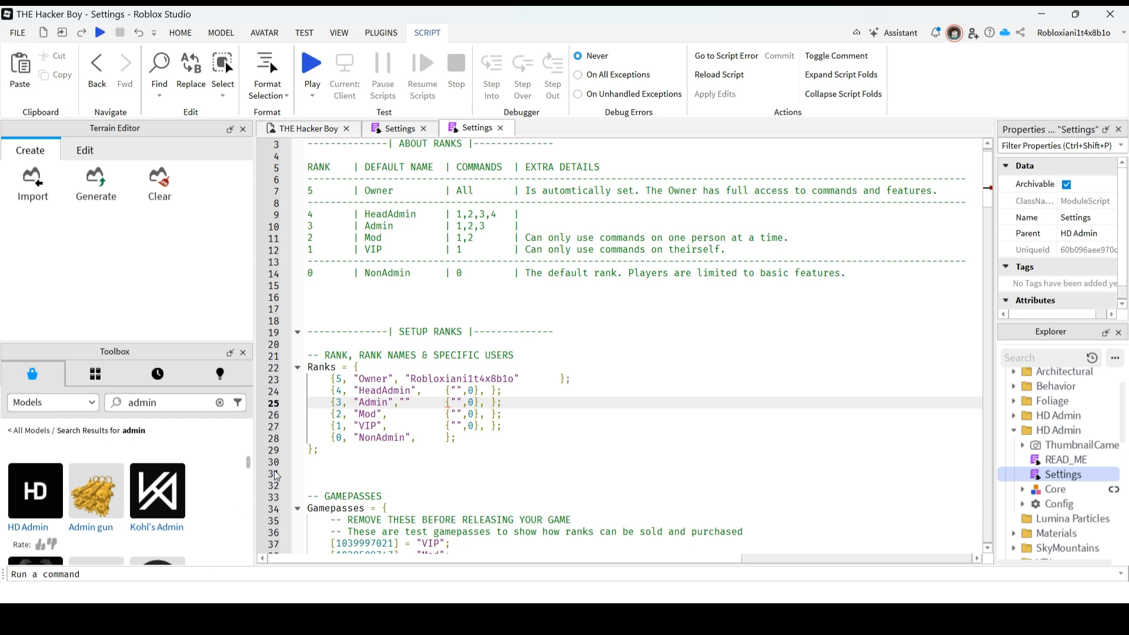